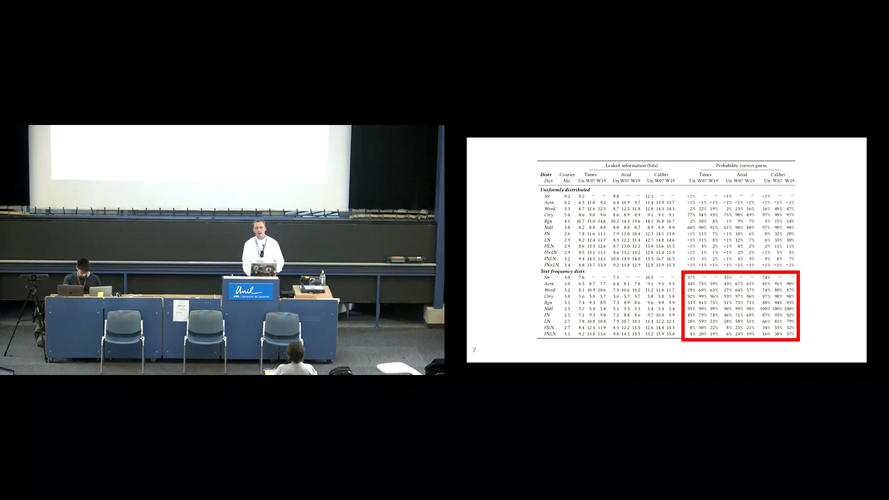
key("Right")
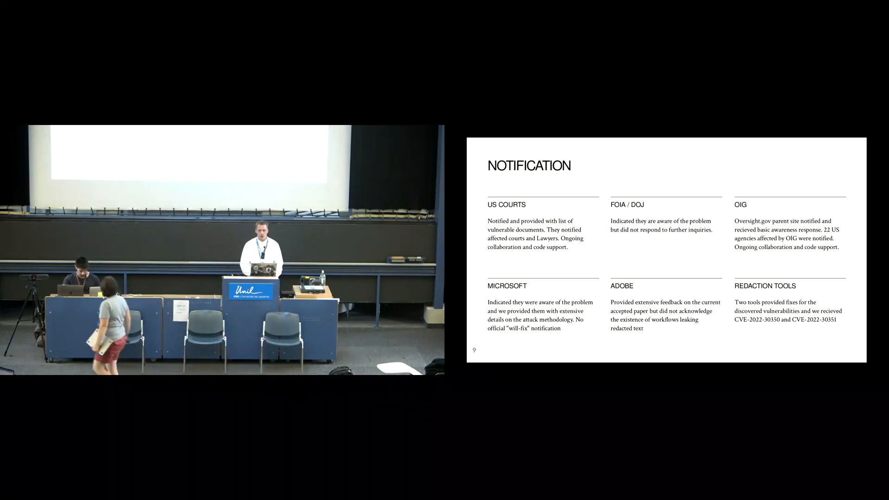
key("right")
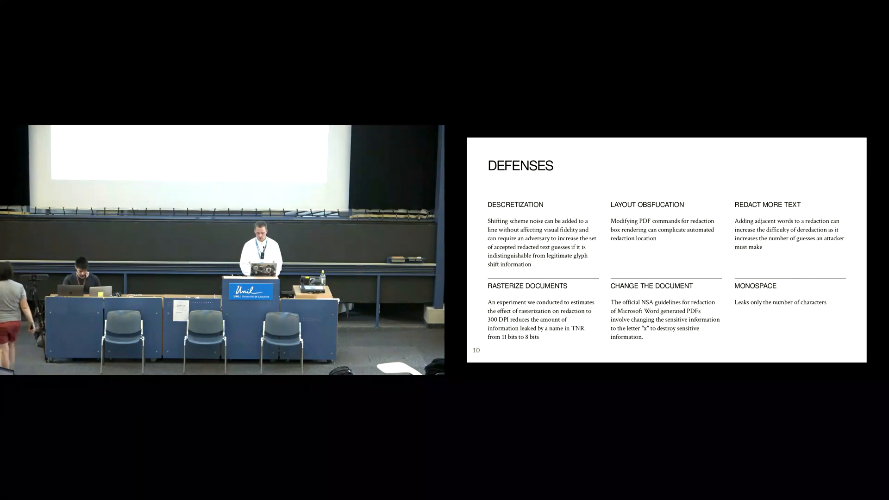